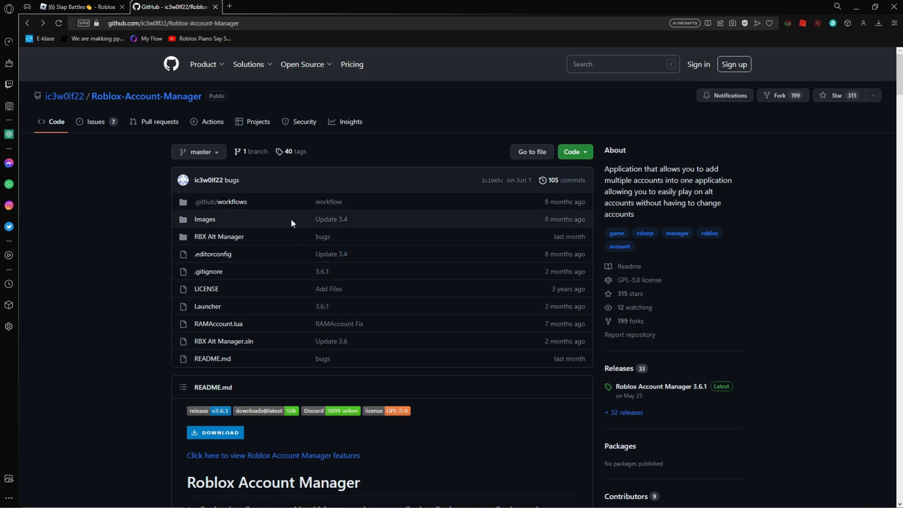
pyautogui.moveTo(216, 432)
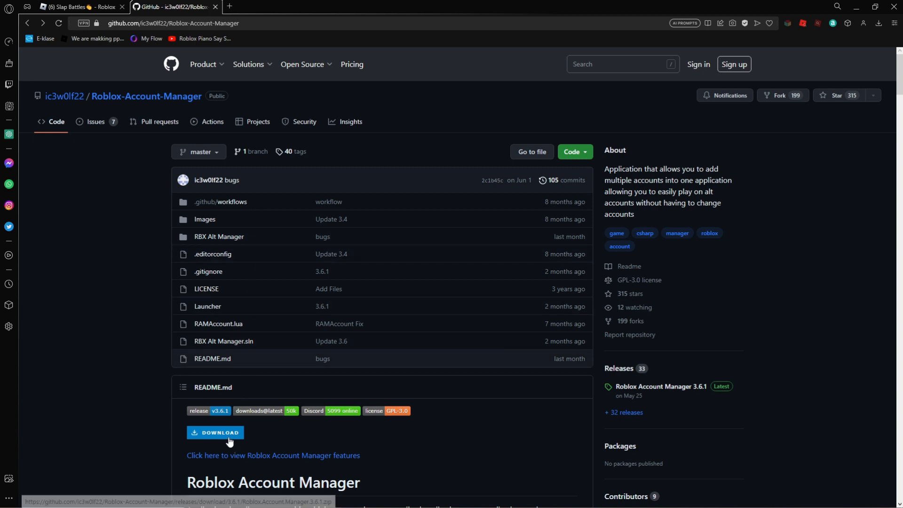
pyautogui.moveTo(217, 432)
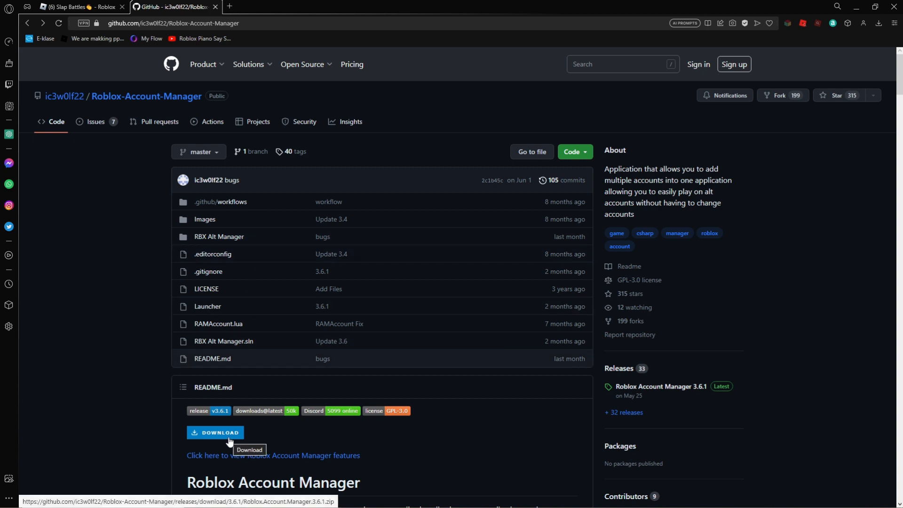
# - Download the Roblox Account Manager 3.6.1 release zip from the README's DOWNLOAD button
pyautogui.click(215, 433)
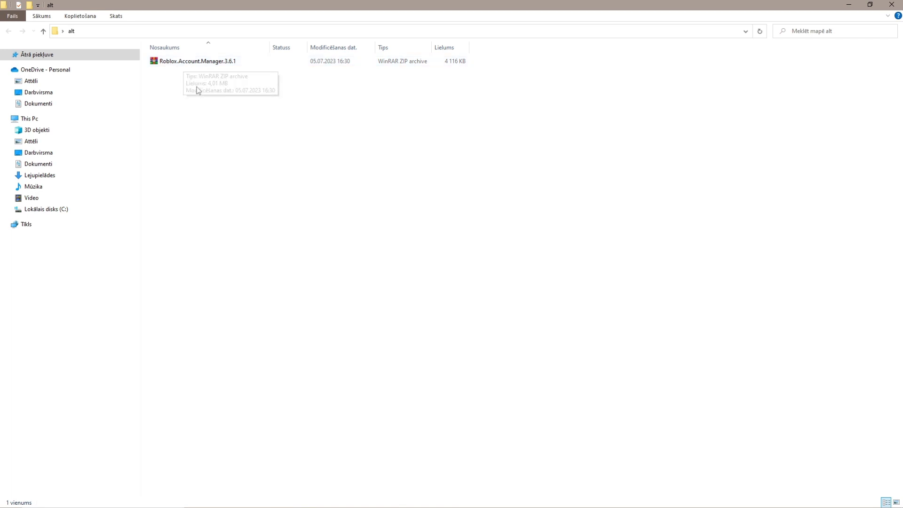
pyautogui.moveTo(229, 158)
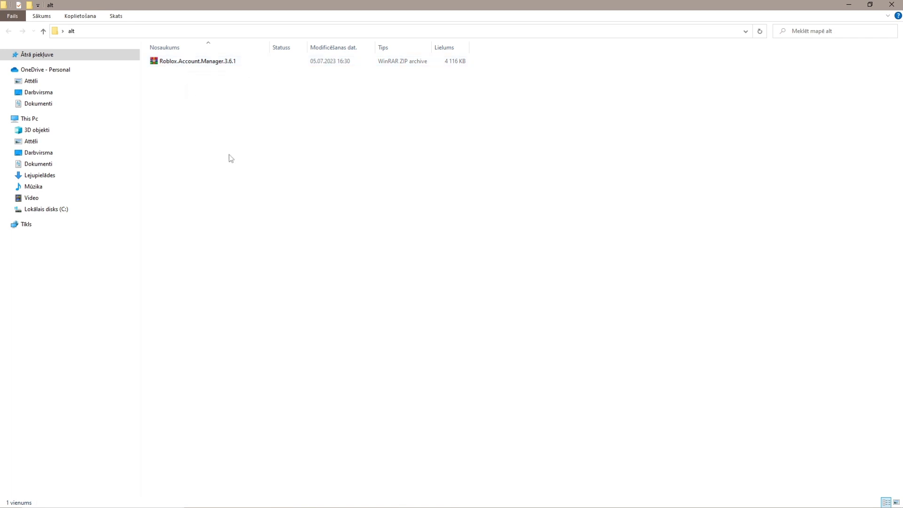
pyautogui.moveTo(232, 156)
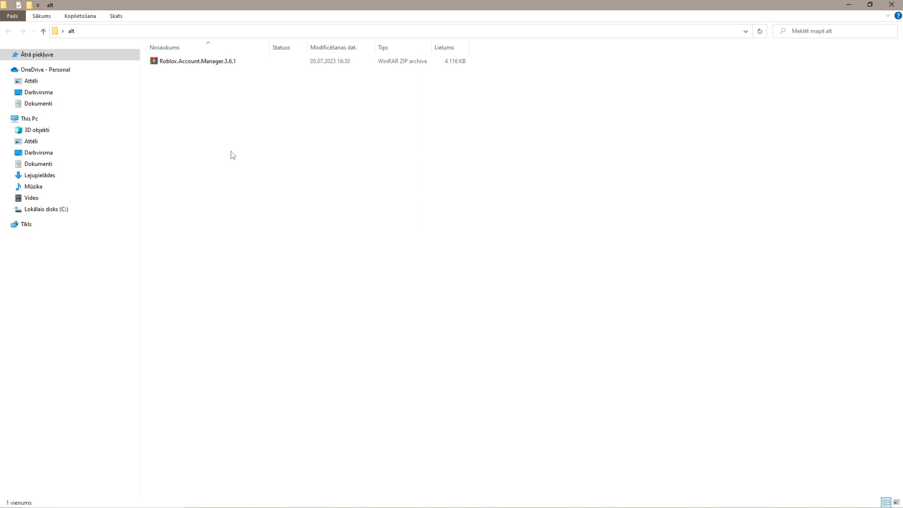
# - Extract the downloaded zip here and enter the Roblox Account Manager folder
pyautogui.rightClick(196, 62)
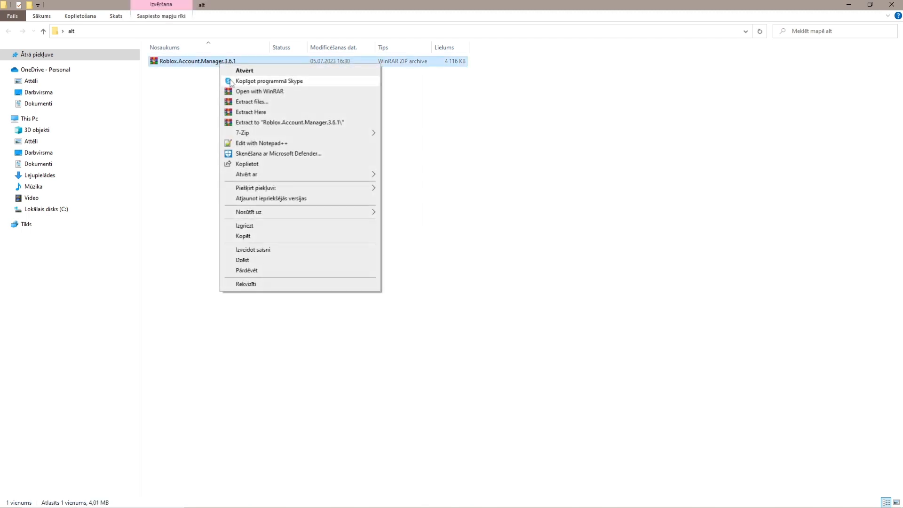
pyautogui.moveTo(250, 112)
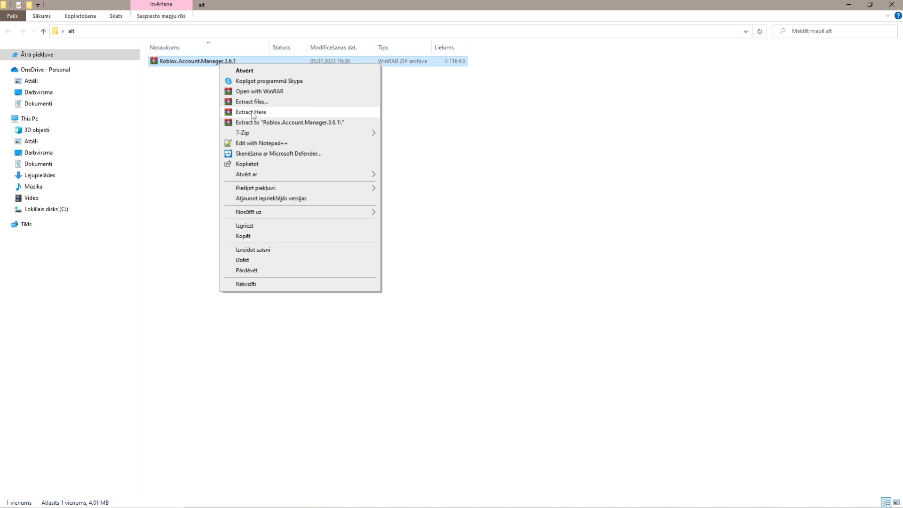
pyautogui.click(251, 112)
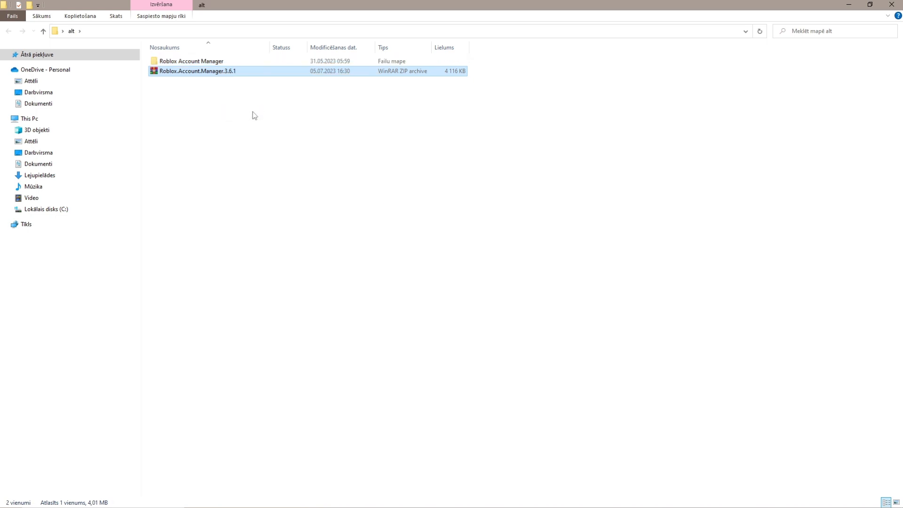
pyautogui.doubleClick(191, 61)
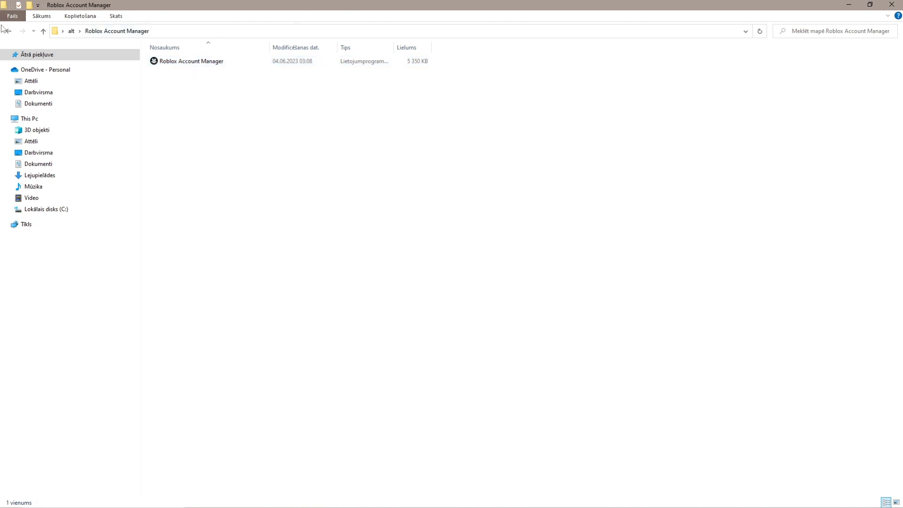
# - Launch the Roblox Account Manager executable from the extracted folder
pyautogui.doubleClick(191, 61)
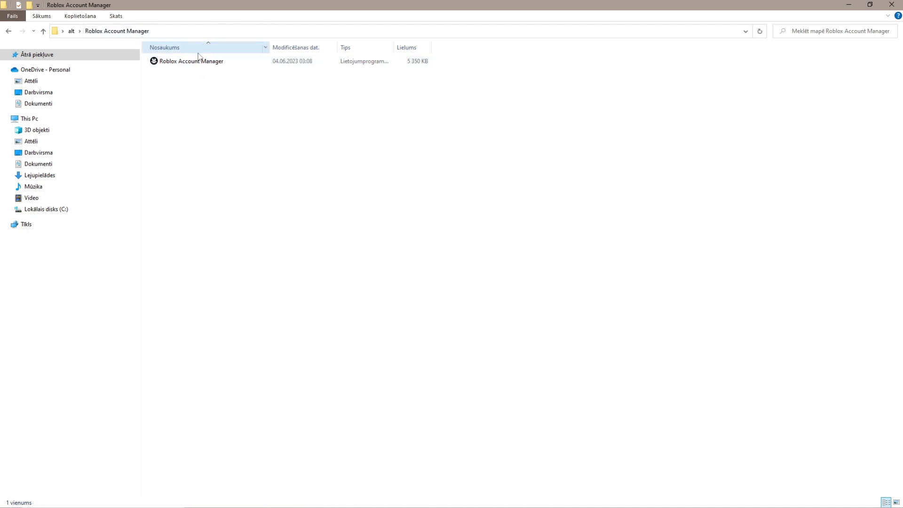
pyautogui.click(191, 61)
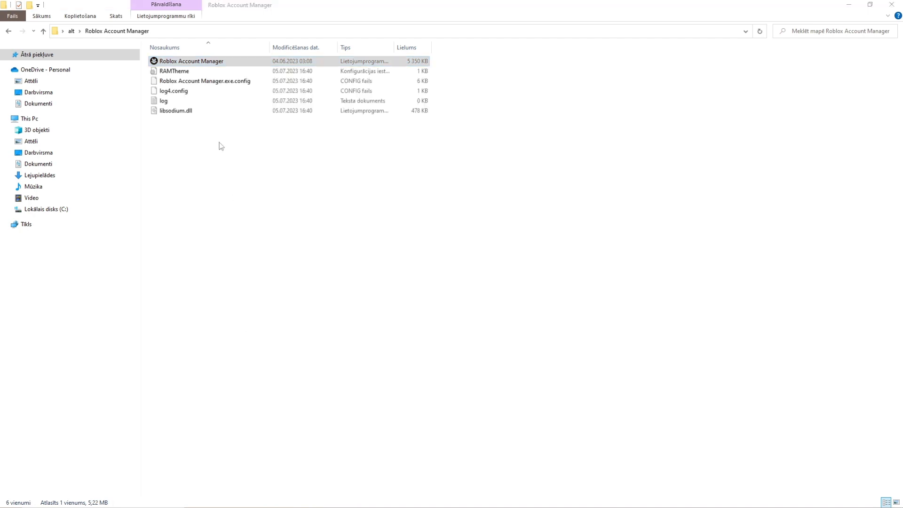
pyautogui.doubleClick(191, 61)
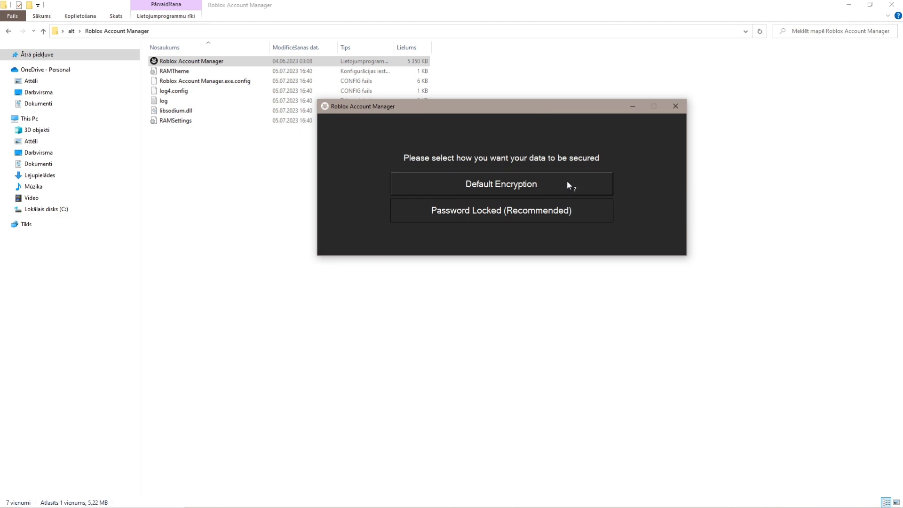
# - Choose Default Encryption for the account manager's stored data
pyautogui.click(500, 183)
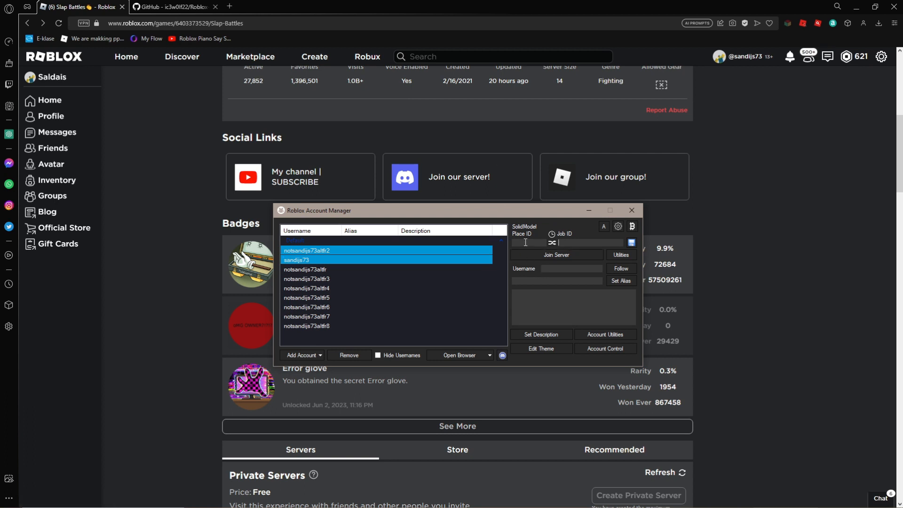
pyautogui.click(631, 209)
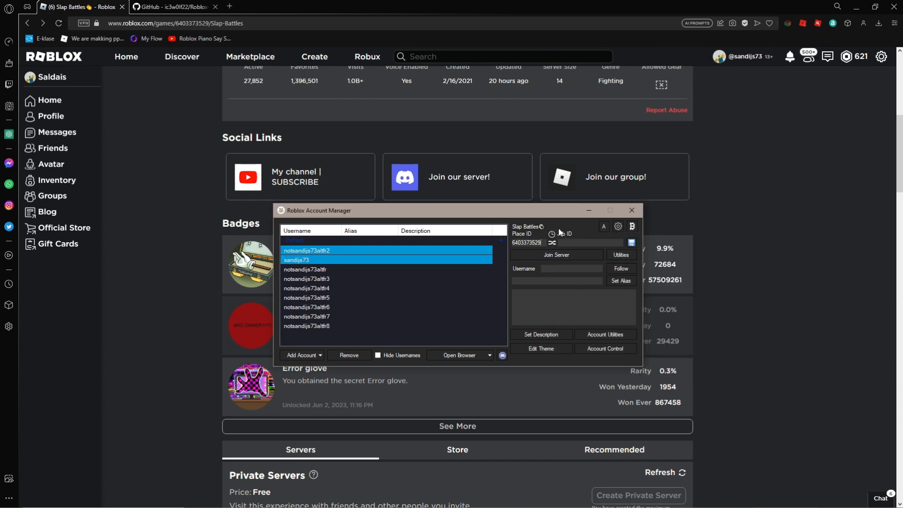
pyautogui.scroll(-3)
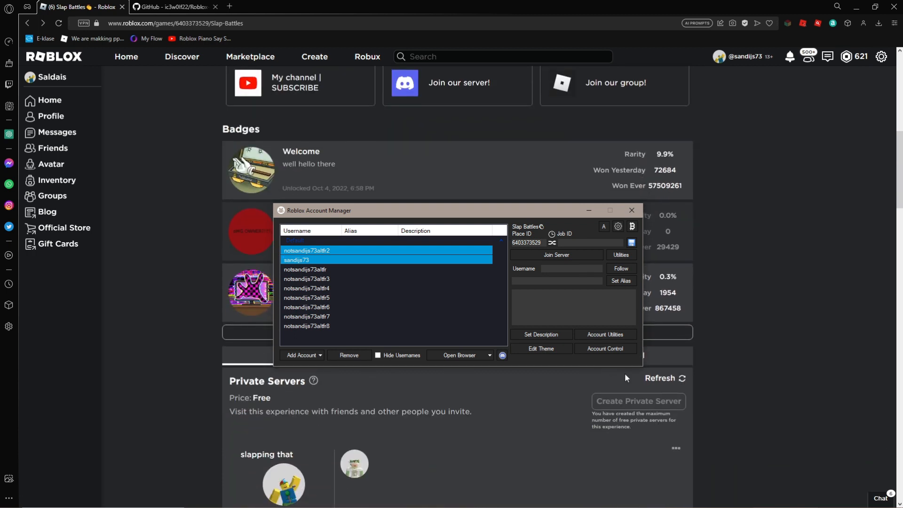
pyautogui.scroll(-3)
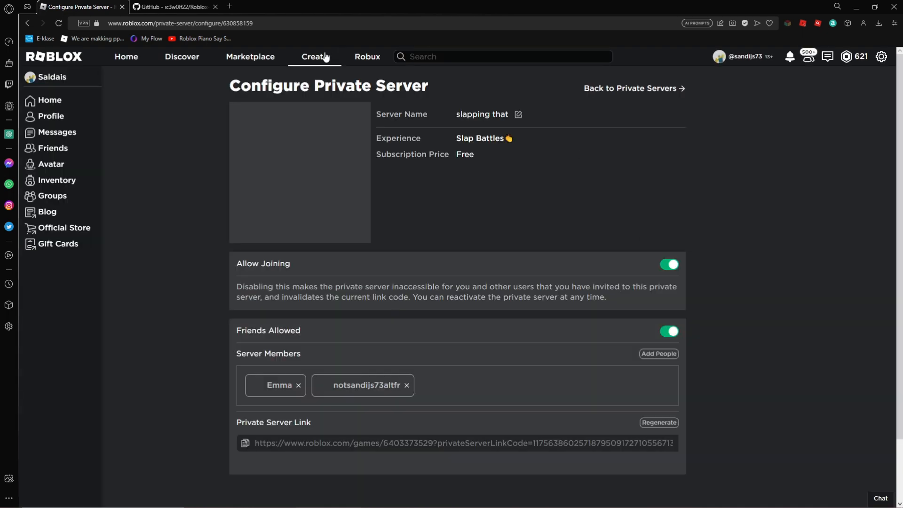
# - Regenerate the private server's join link and select the whole new link
pyautogui.scroll(-3)
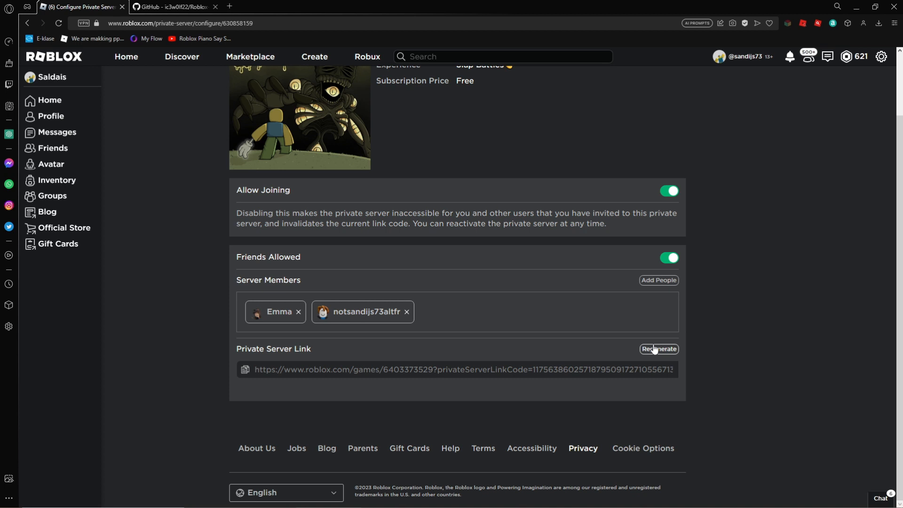
pyautogui.click(658, 349)
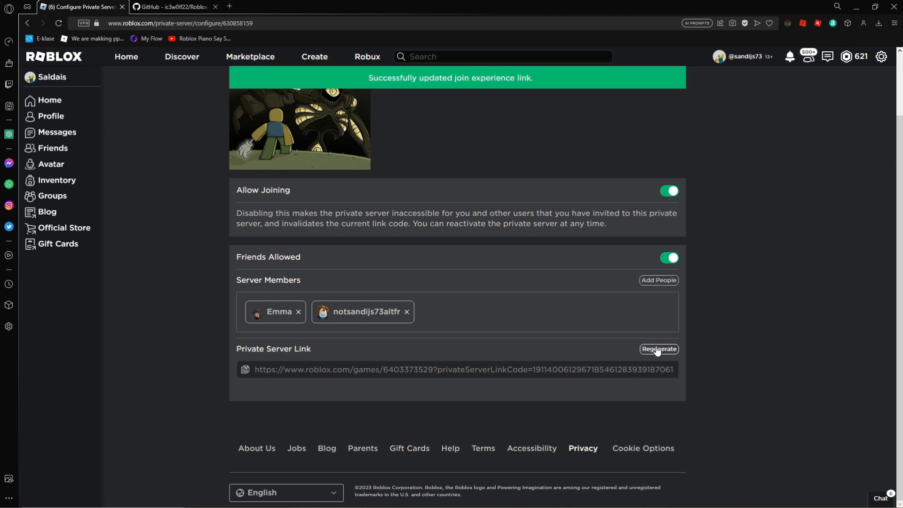
pyautogui.tripleClick(461, 368)
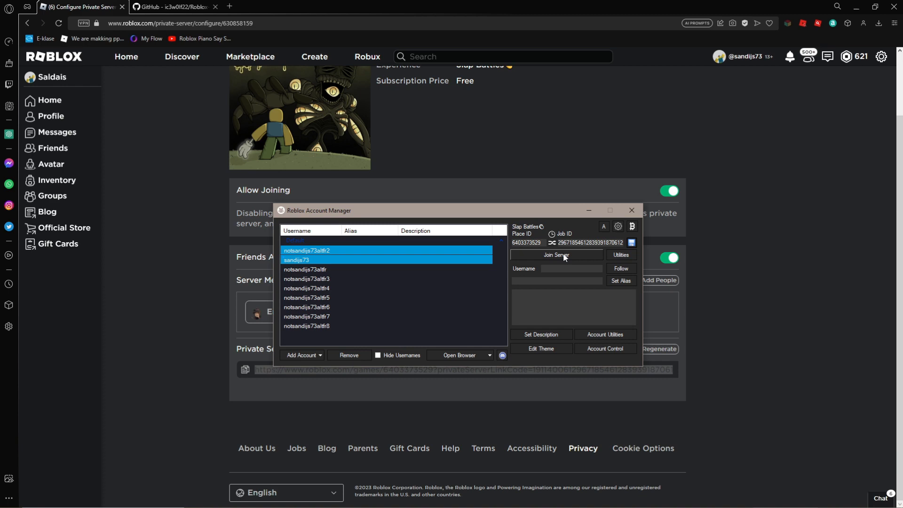
# - Join the private server with the main account and one alt selected
pyautogui.click(555, 255)
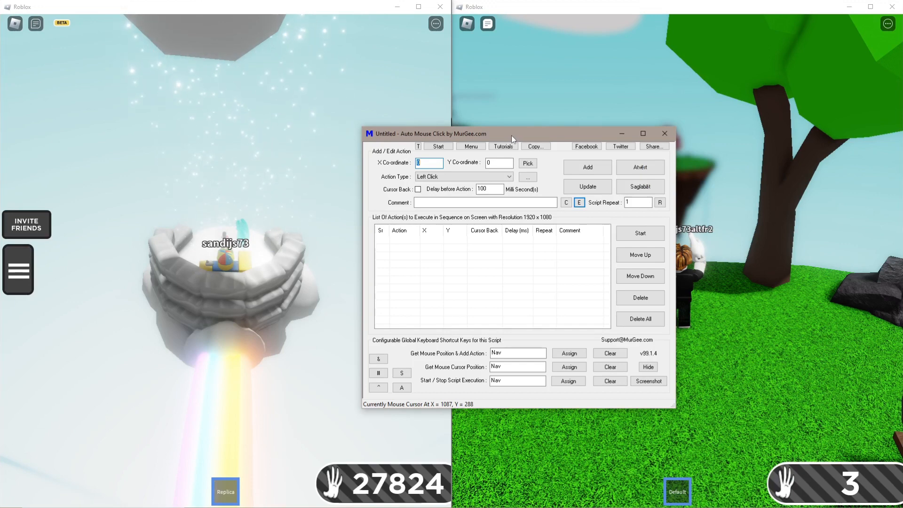
pyautogui.moveTo(466, 143)
pyautogui.write('Roblox')
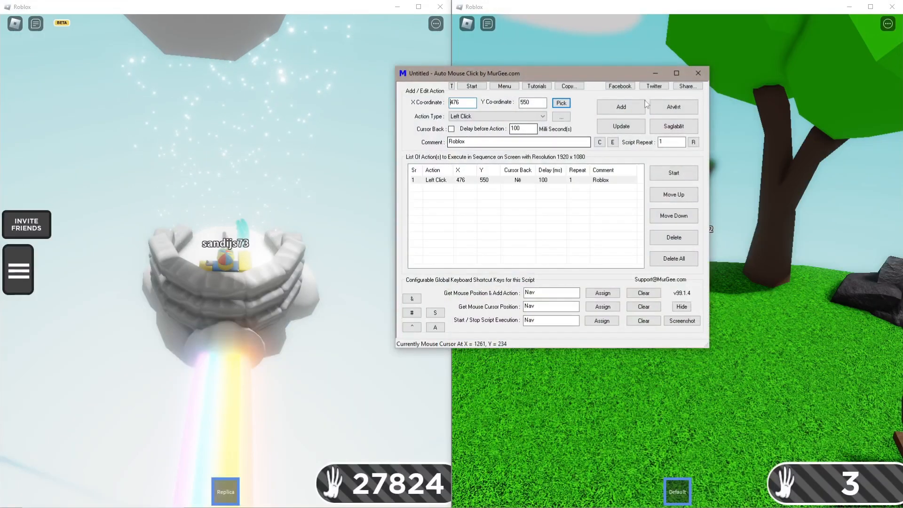
# - Add a second click at 476, 550 and pick the point for the Delete All click
pyautogui.click(620, 107)
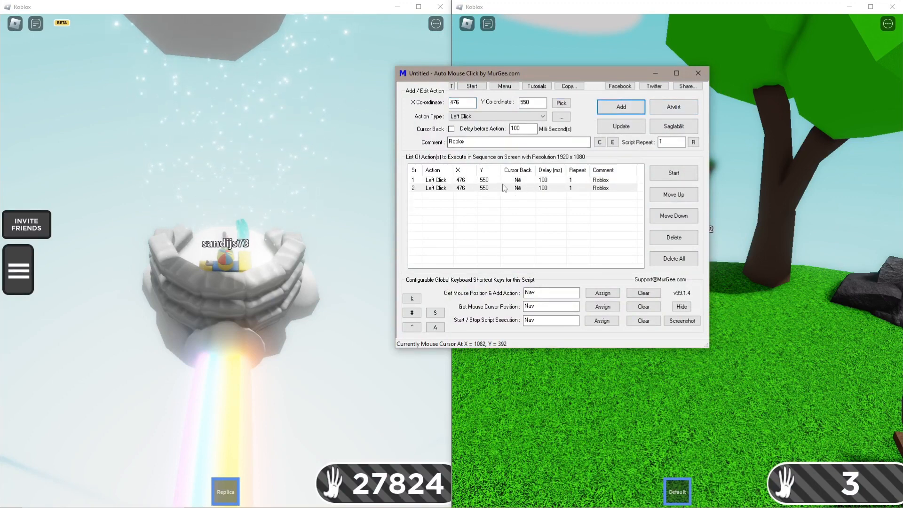
pyautogui.moveTo(221, 268)
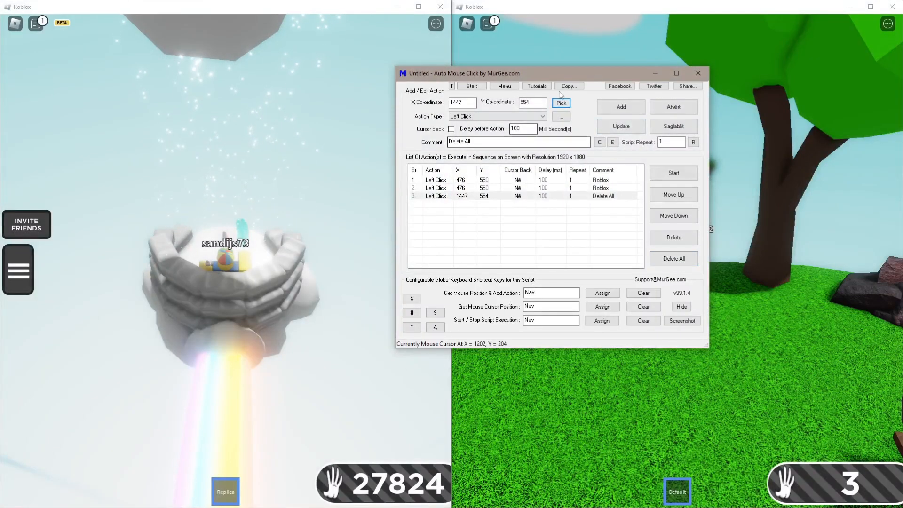
pyautogui.click(620, 107)
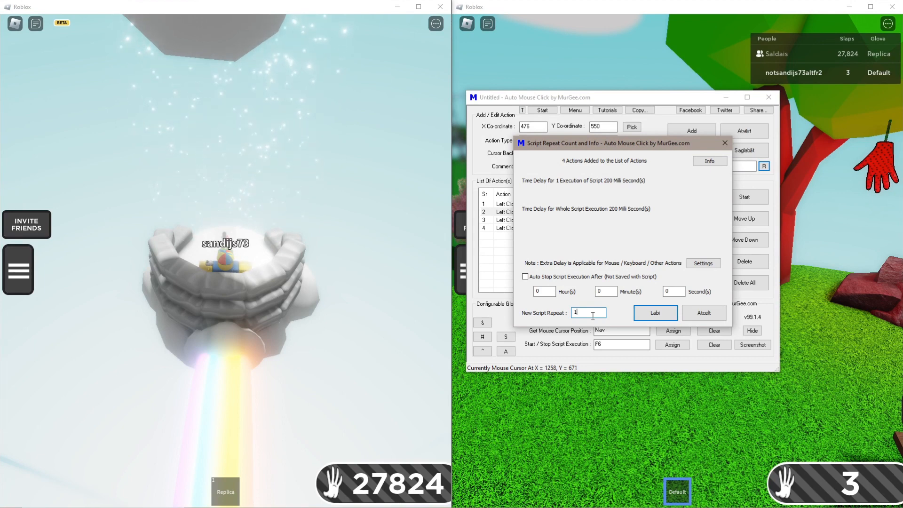
# - Set the script repeat count to 100000, about 5 hours 33 minutes total
pyautogui.write('0')
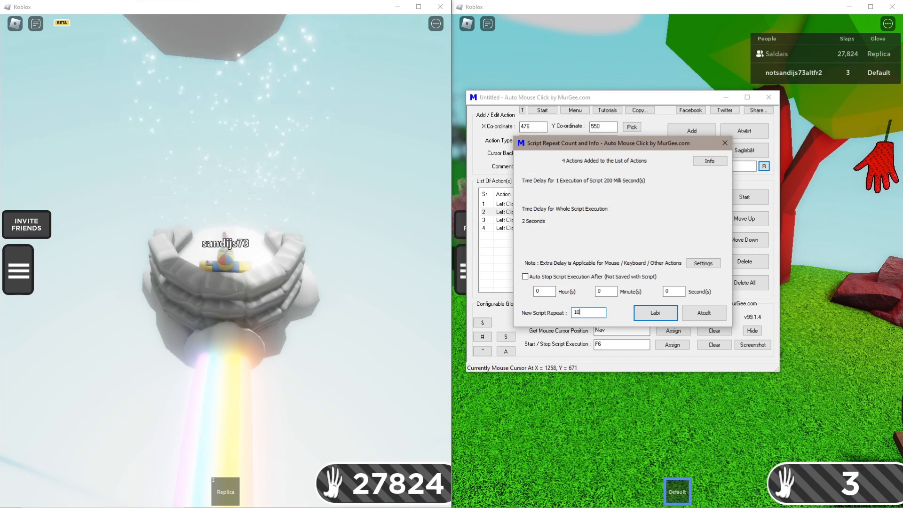
pyautogui.write('1000')
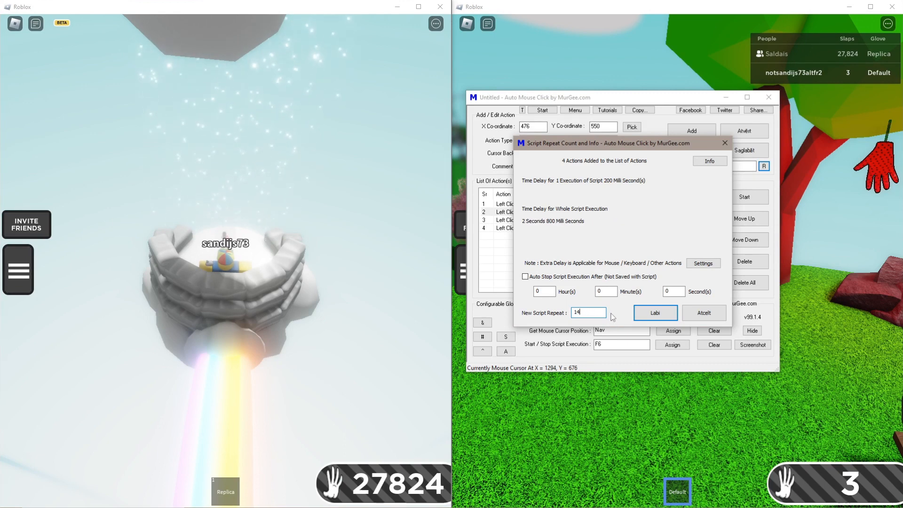
pyautogui.write('100000')
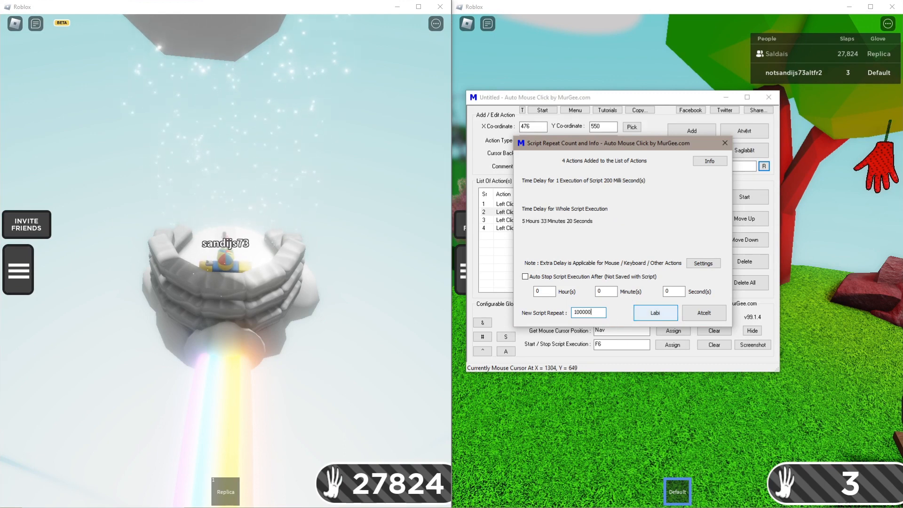
pyautogui.click(654, 313)
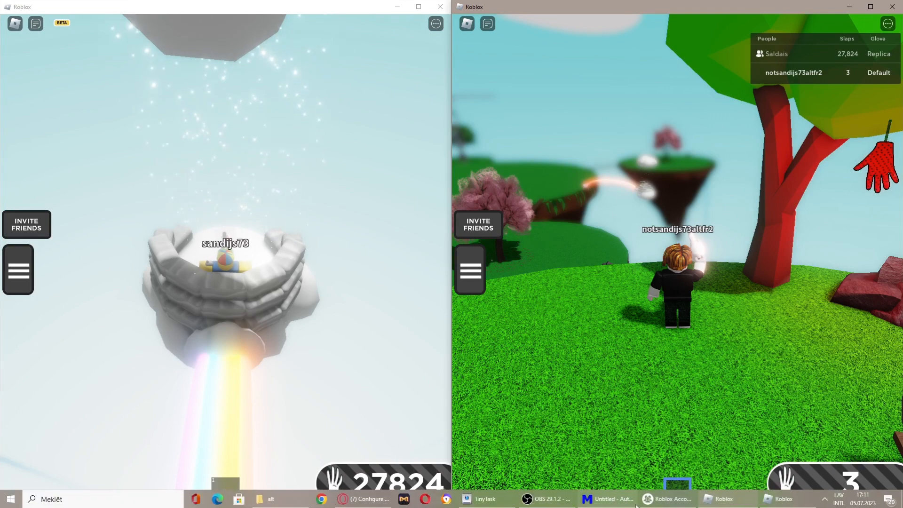
# - Comment the last two click actions as Roblox
pyautogui.click(609, 498)
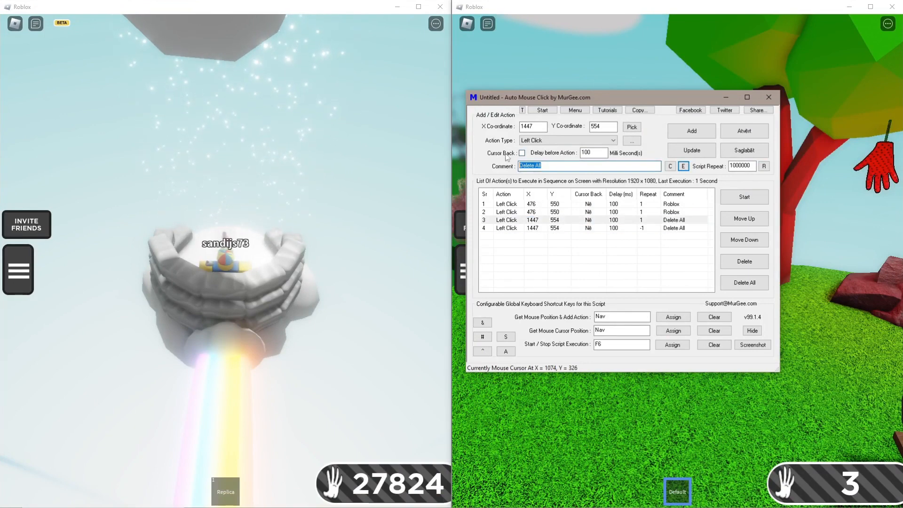
pyautogui.write('Roblox')
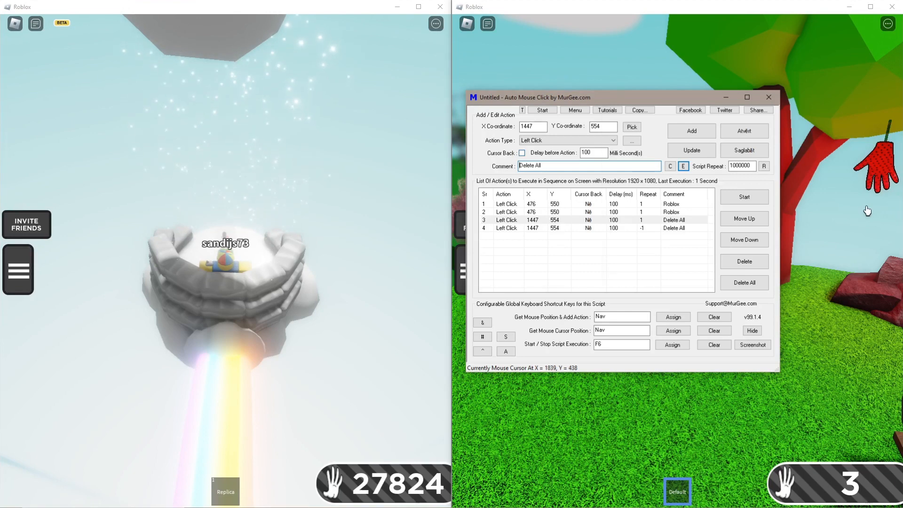
pyautogui.write('R')
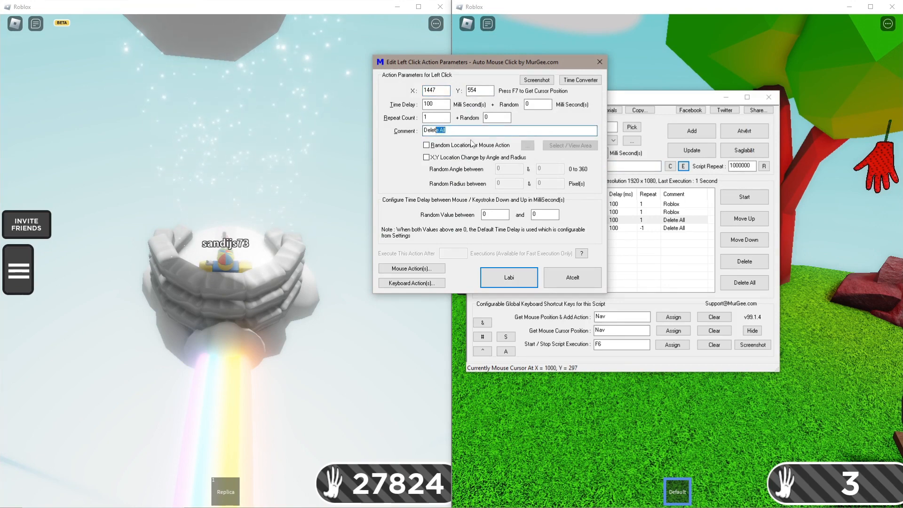
pyautogui.write('Roblo')
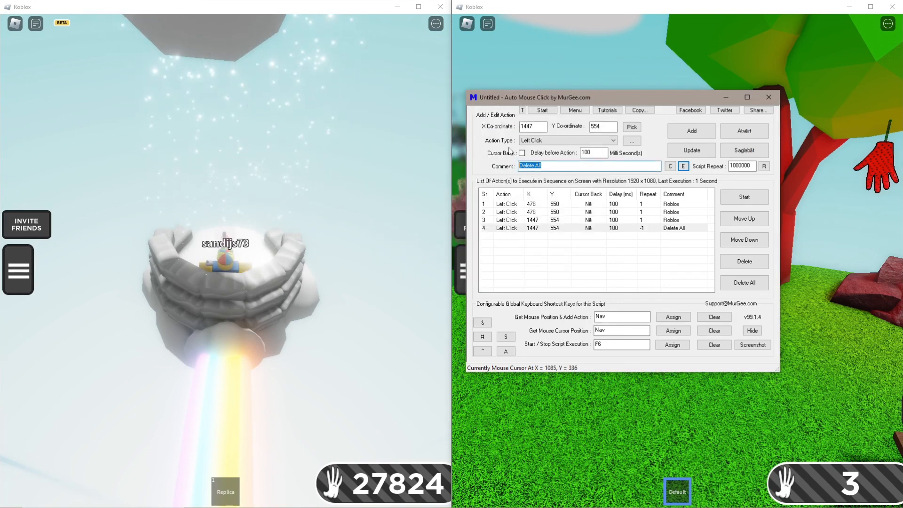
pyautogui.write('Roblox')
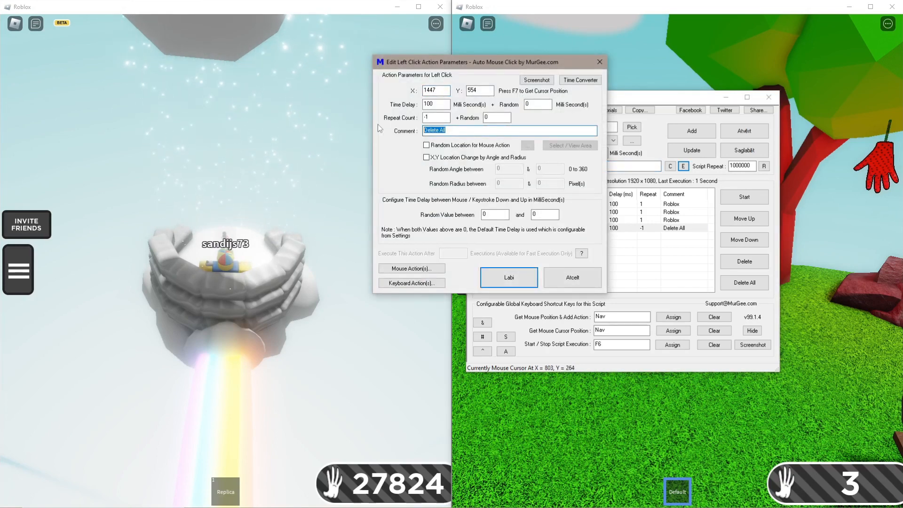
pyautogui.write('Roblox')
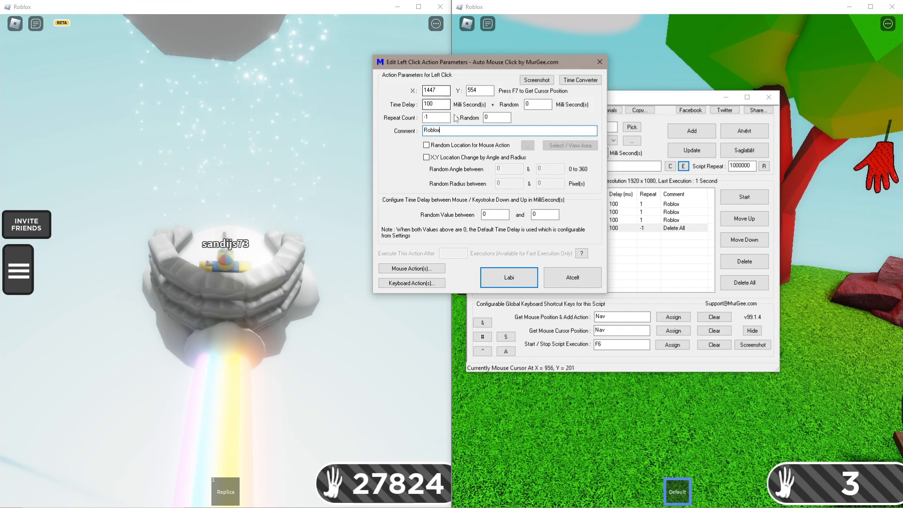
# - Change the fourth action's repeat count from -1 to 1 and confirm
pyautogui.click(435, 117)
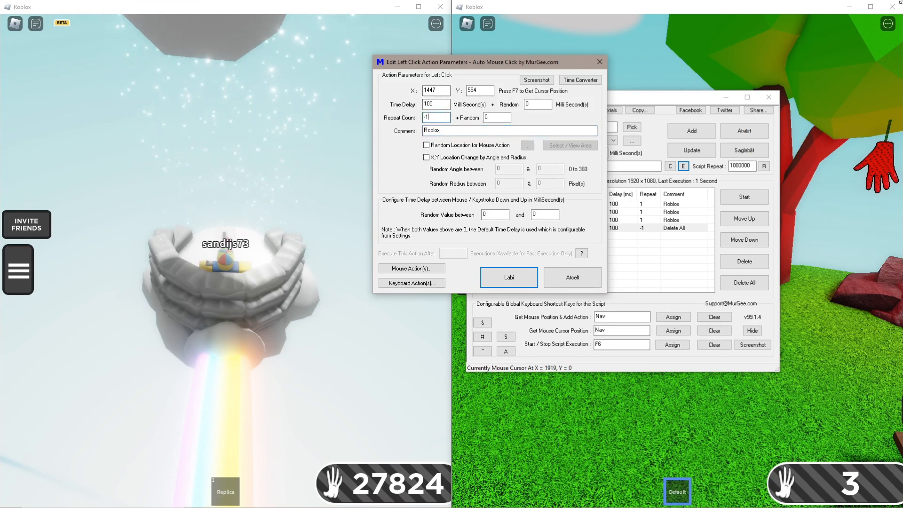
pyautogui.write('1')
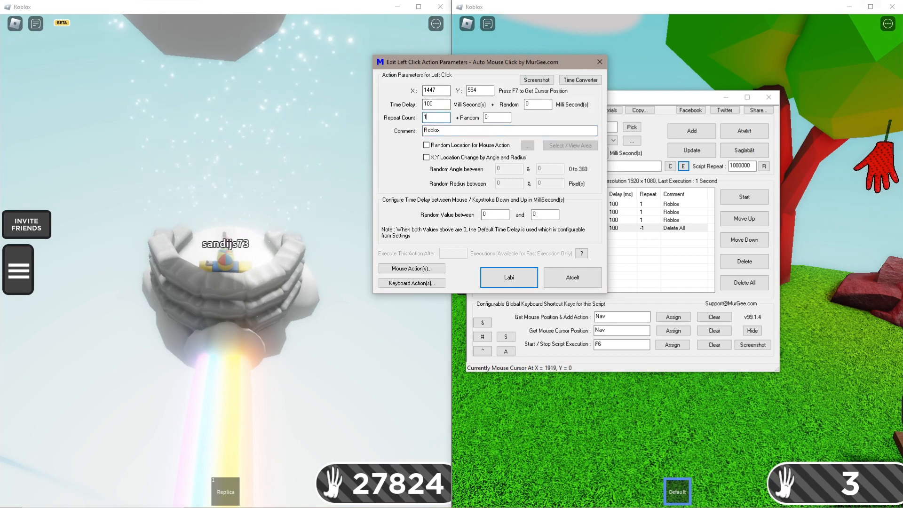
pyautogui.click(508, 277)
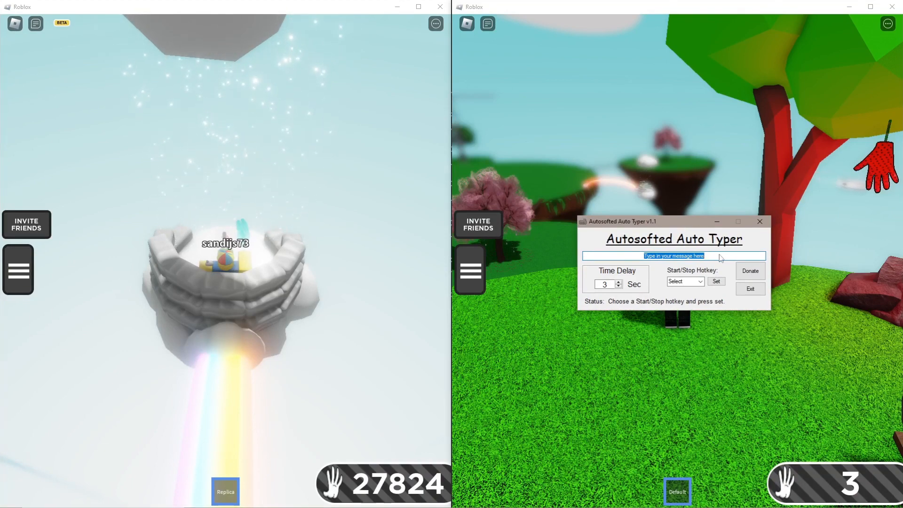
# - Enter the message text and set a function key as the start/stop hotkey
pyautogui.write('Typ')
pyautogui.click(609, 285)
pyautogui.write('1')
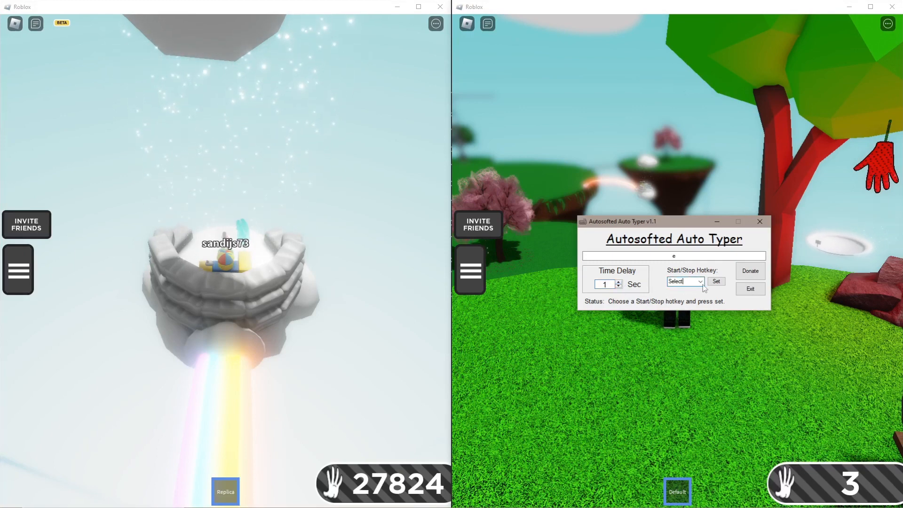
pyautogui.click(700, 281)
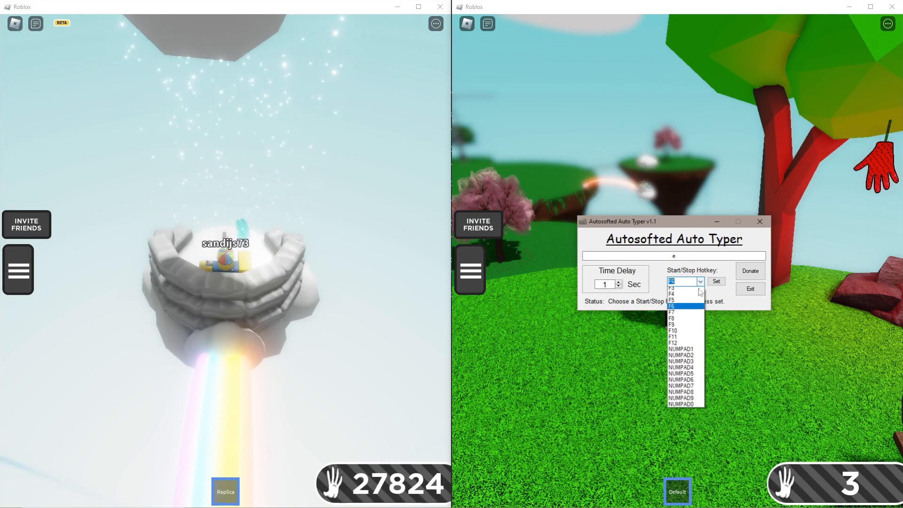
pyautogui.click(672, 330)
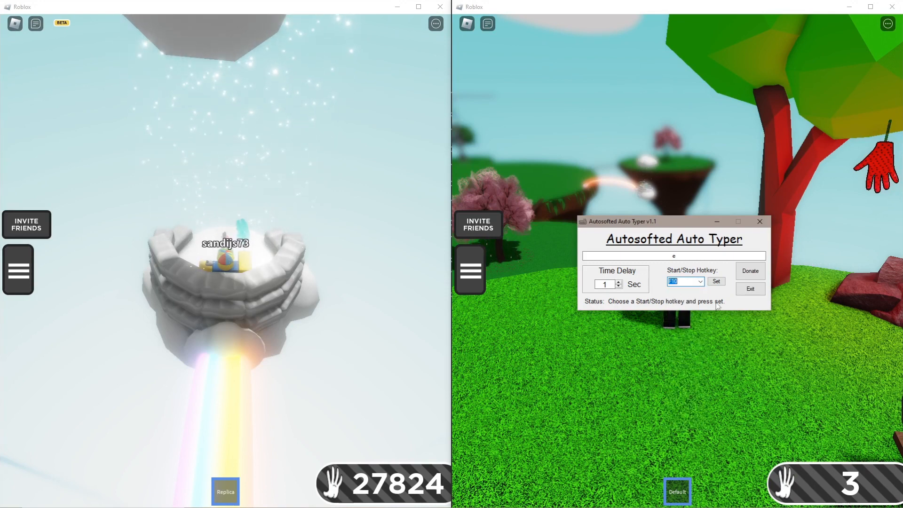
pyautogui.click(716, 282)
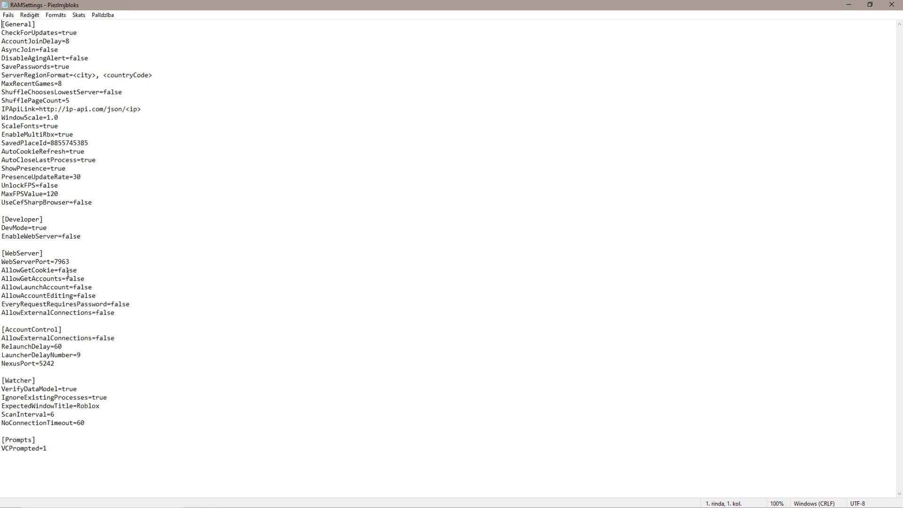
pyautogui.moveTo(95, 286)
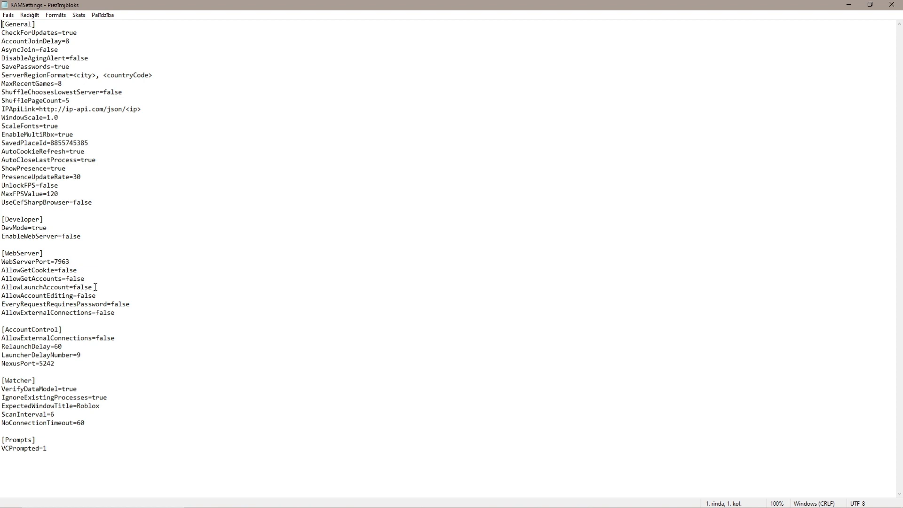
# - Change AllowLaunchAccount from false to true in RAMSettings.ini, save the change and close Notepad
pyautogui.click(92, 287)
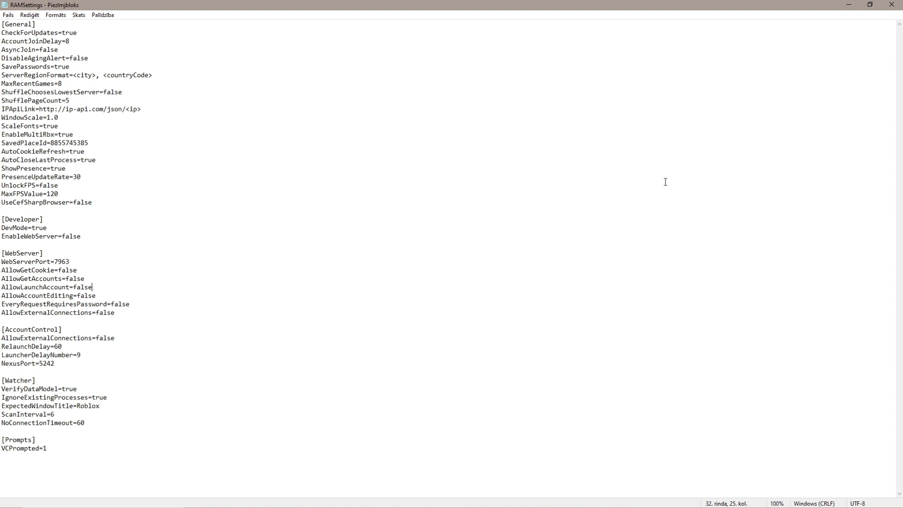
pyautogui.press('Backspace')
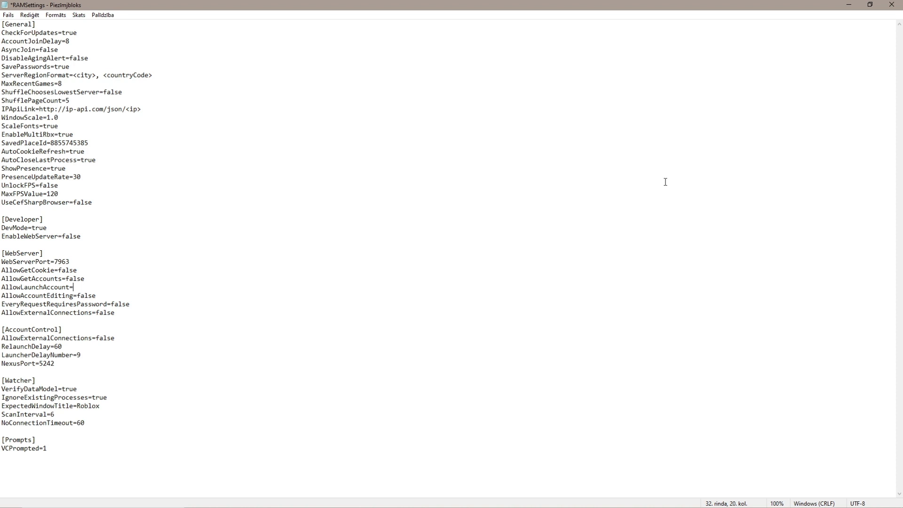
pyautogui.write('tr')
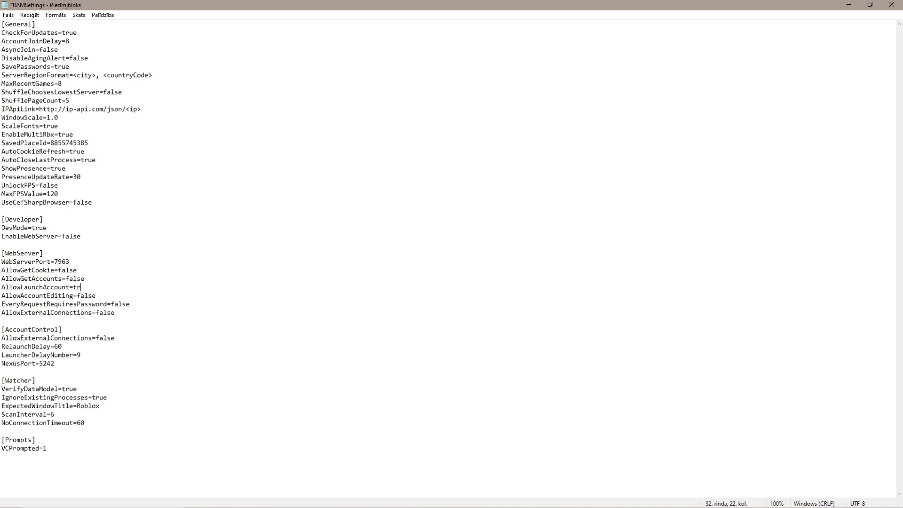
pyautogui.write('ue')
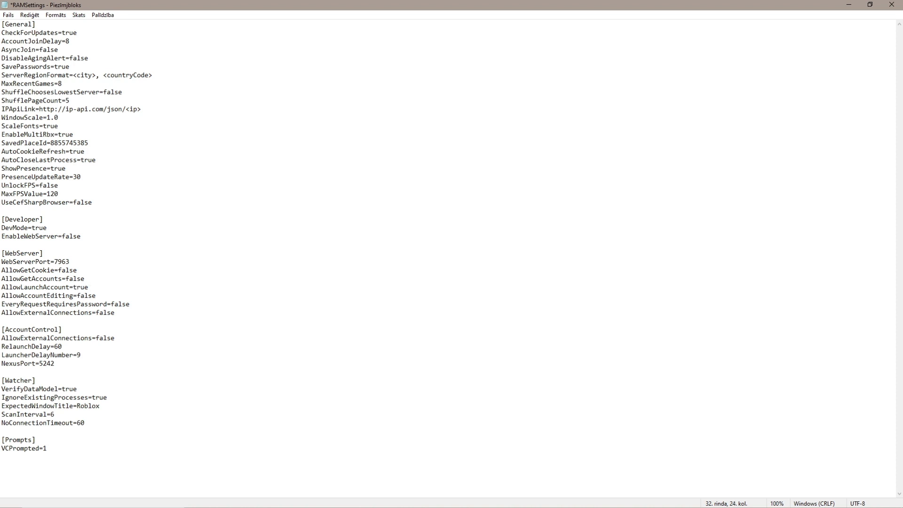
pyautogui.click(88, 287)
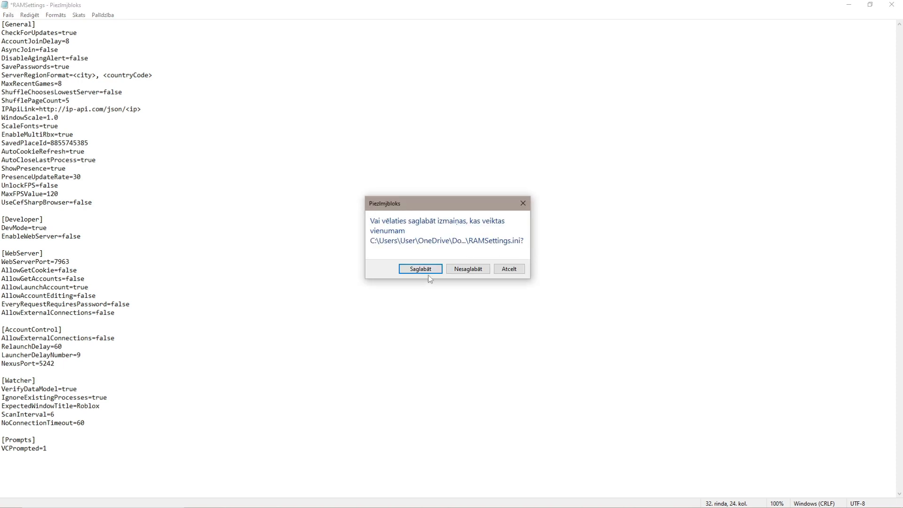
pyautogui.click(419, 268)
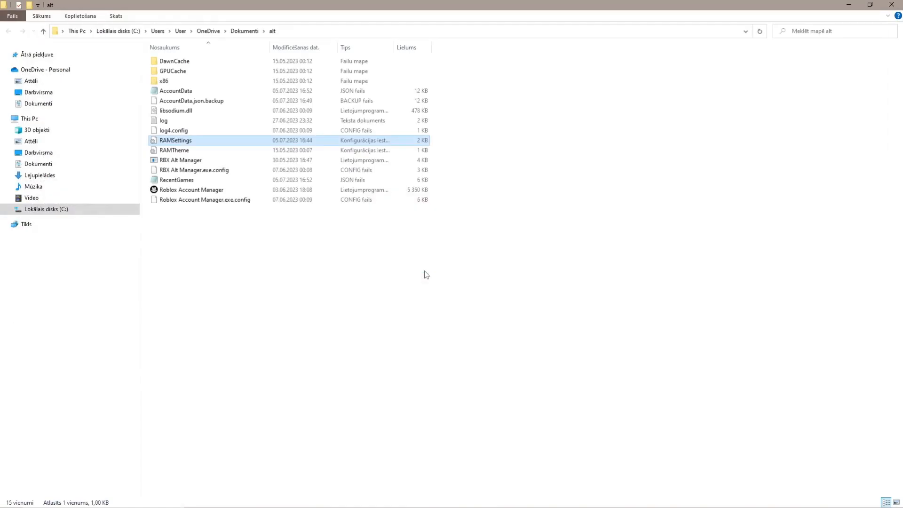